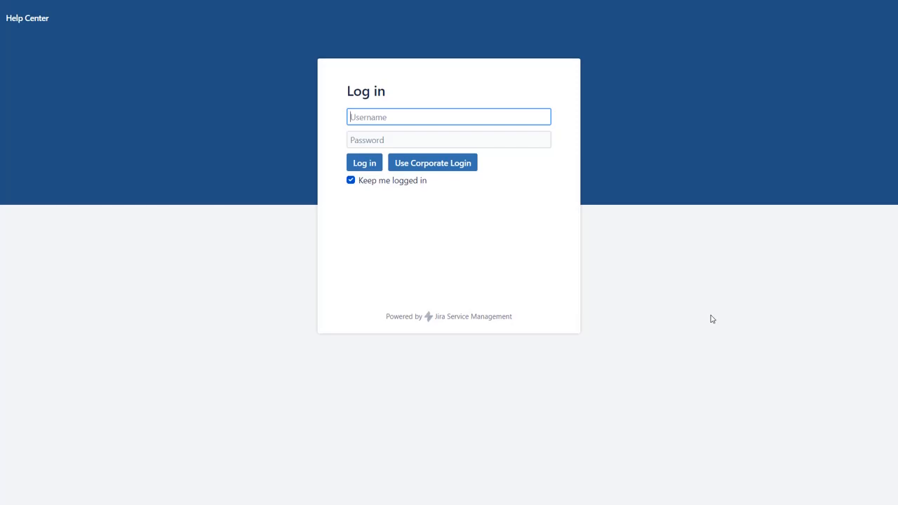
mouse_move(432, 163)
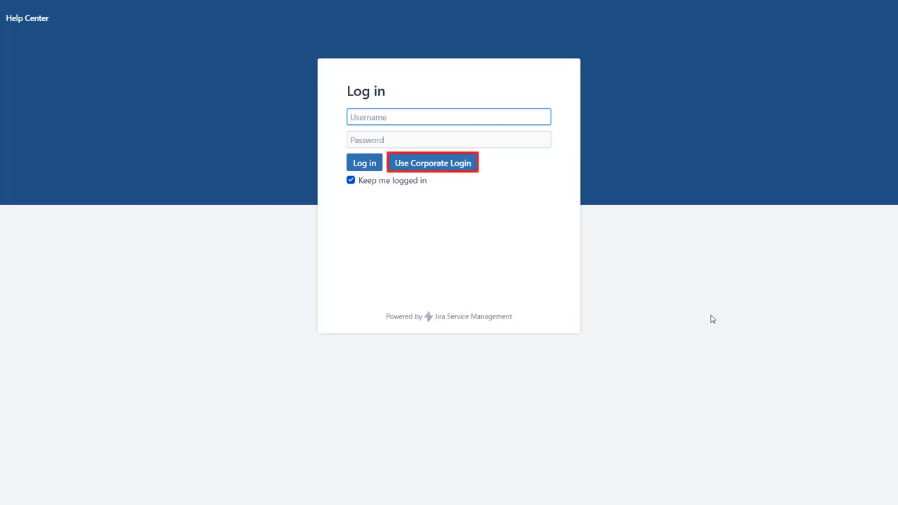
Toggle Service Management SSO off for the Okta IdP, compare the Help Center login, then re-enable it.
left_click(433, 163)
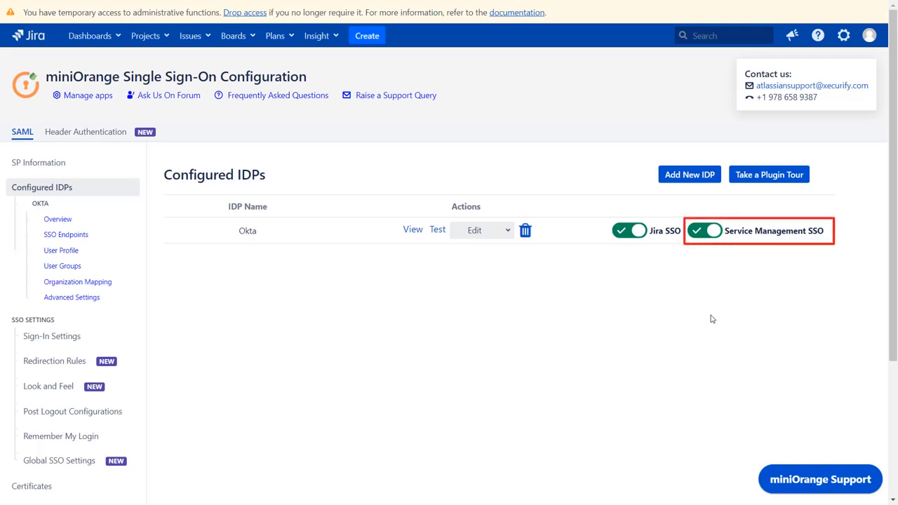
left_click(705, 230)
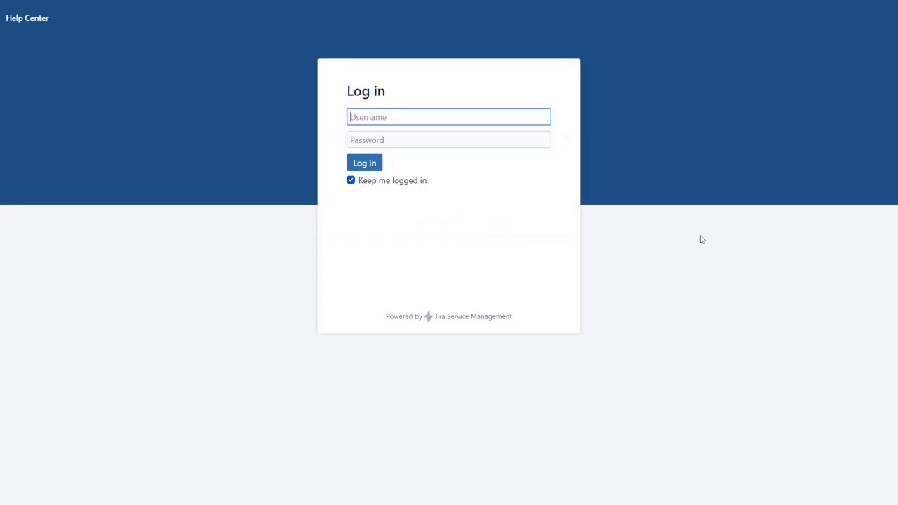
left_click(365, 163)
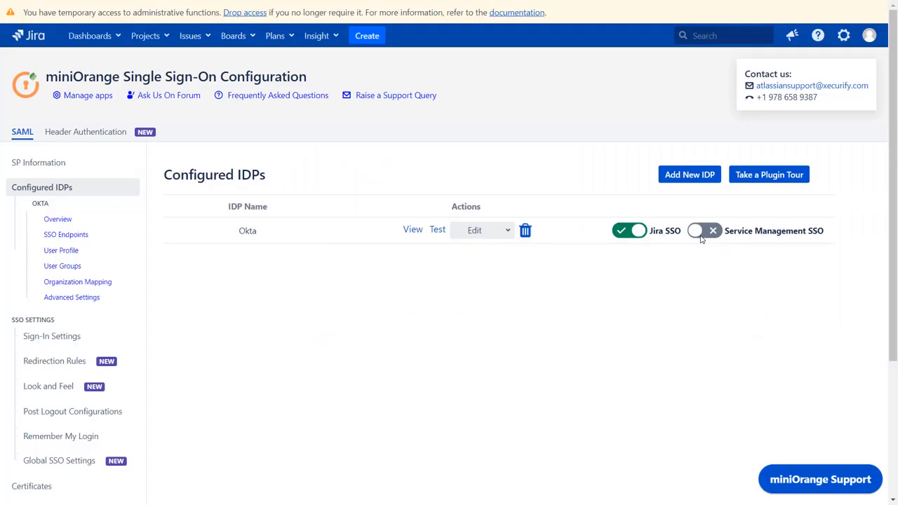
left_click(704, 230)
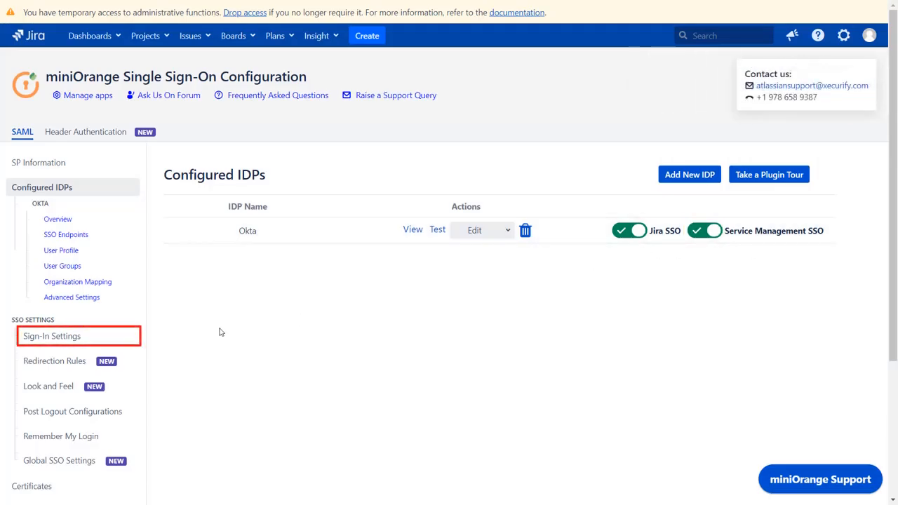
Enable Auto-Redirect to IDP in Sign-In Settings and review the Backdoor URLs section.
left_click(52, 335)
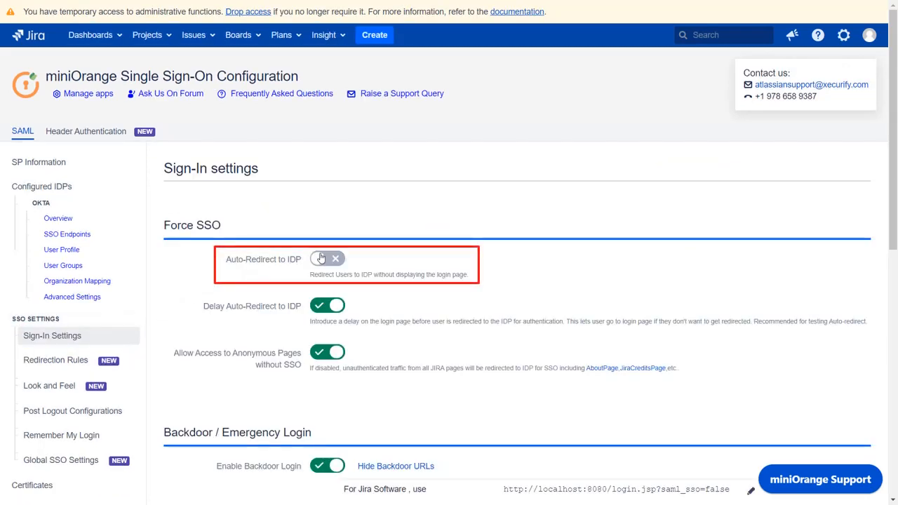
left_click(326, 258)
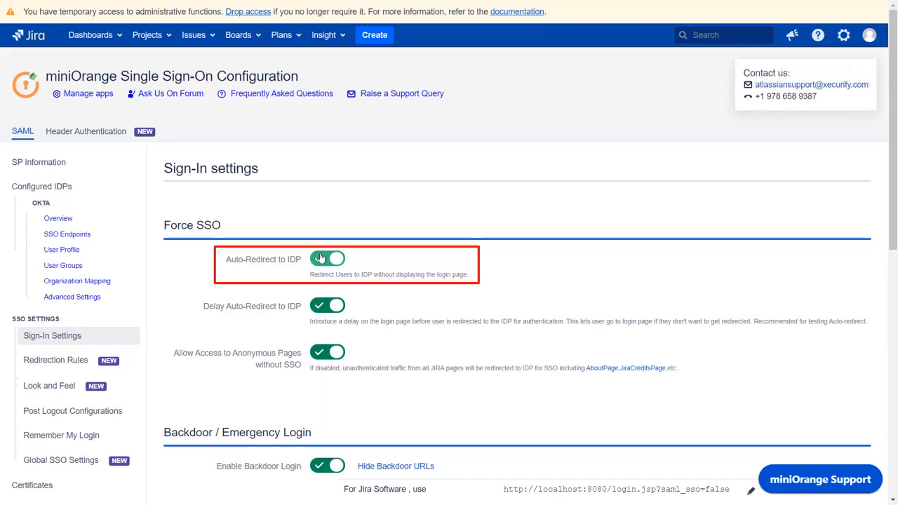
left_click(329, 258)
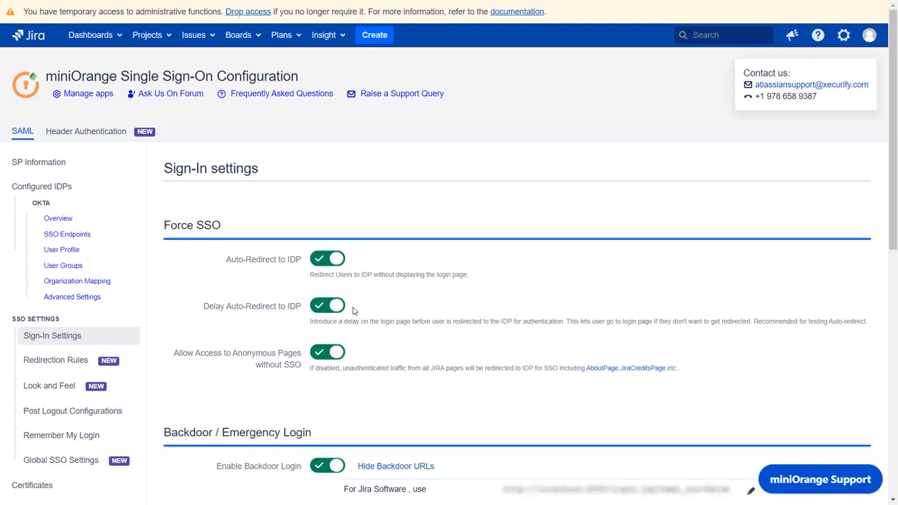
scroll("down", 3)
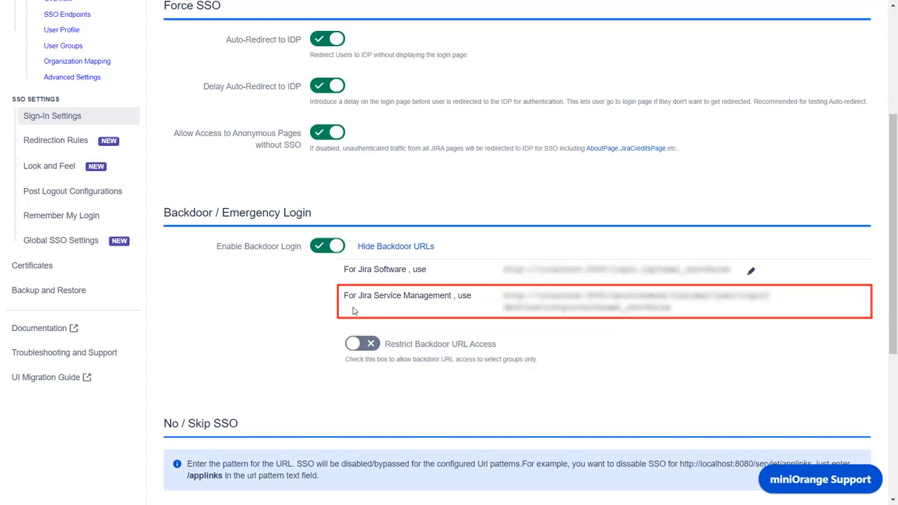
mouse_move(56, 141)
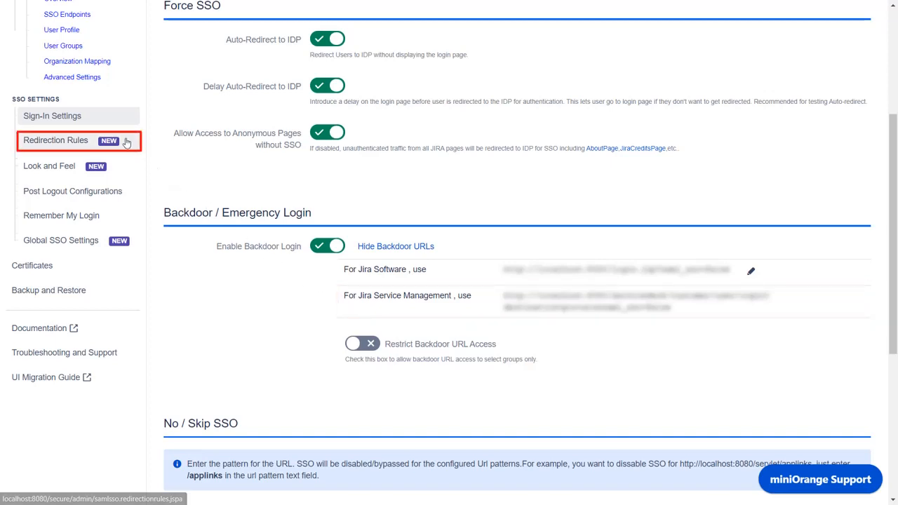
Go to Redirection Rules and scroll to the Jira Service Management rules.
left_click(56, 140)
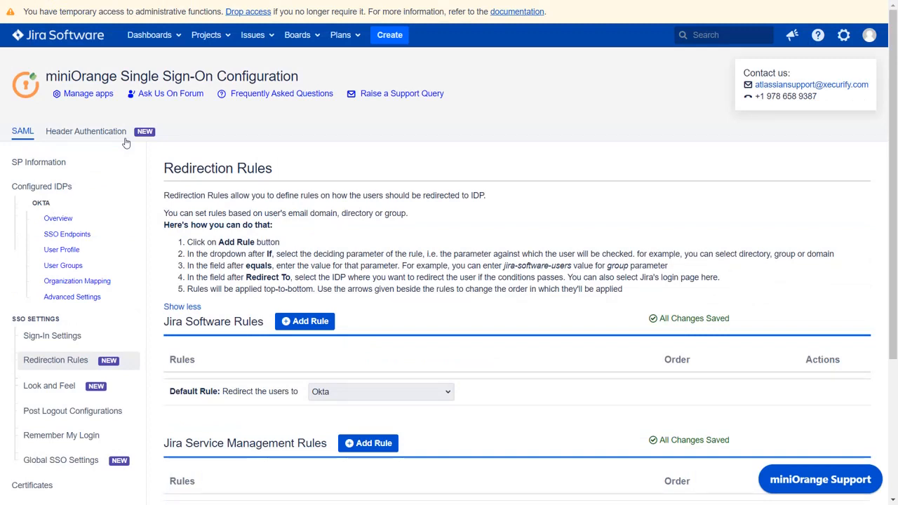
scroll("down", 3)
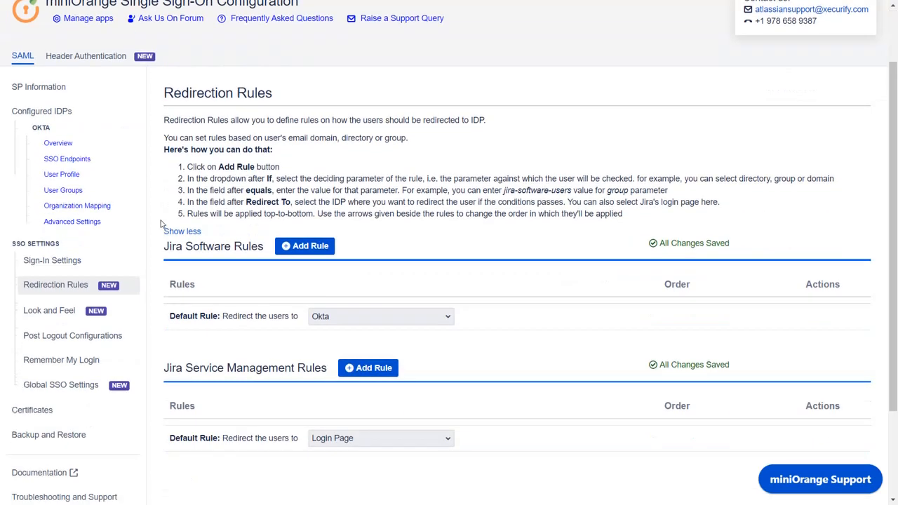
scroll("down", 3)
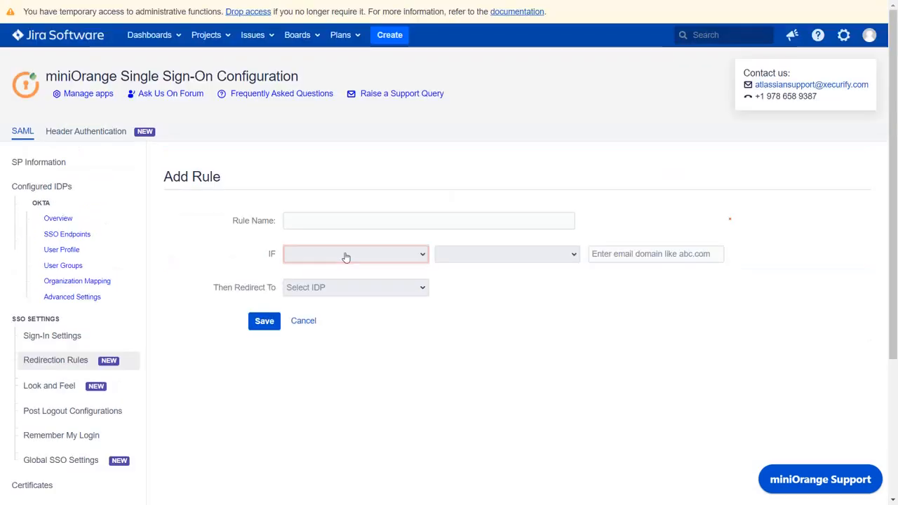
Examine the new rule's IF condition choices (Email Domain, Directory, Group), its operator, and the email domain field.
left_click(355, 253)
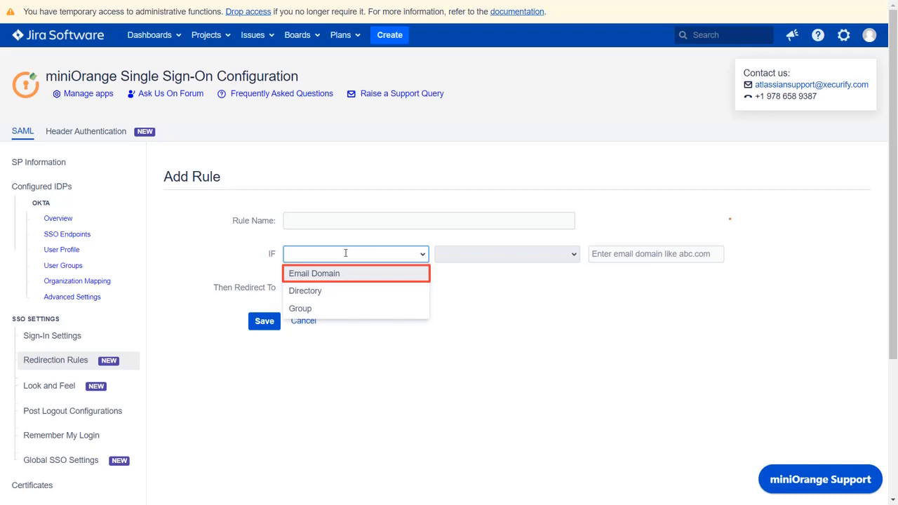
mouse_move(433, 255)
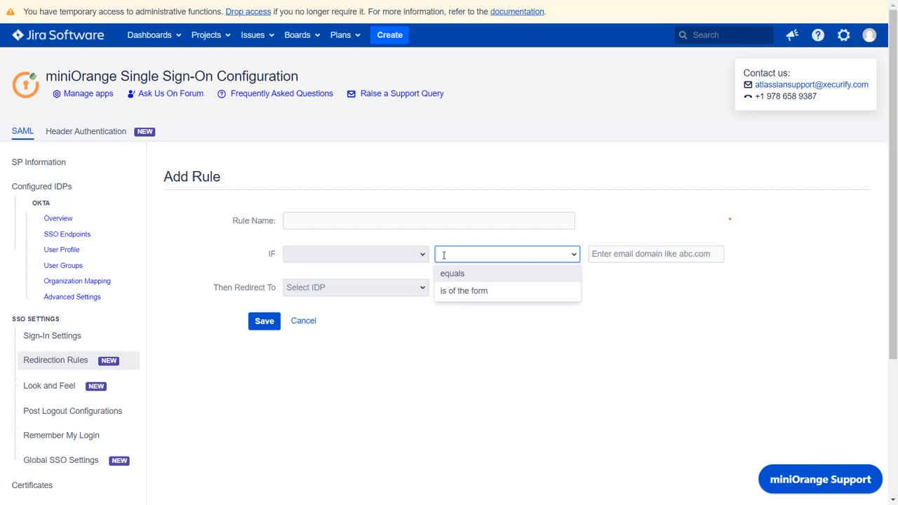
left_click(654, 252)
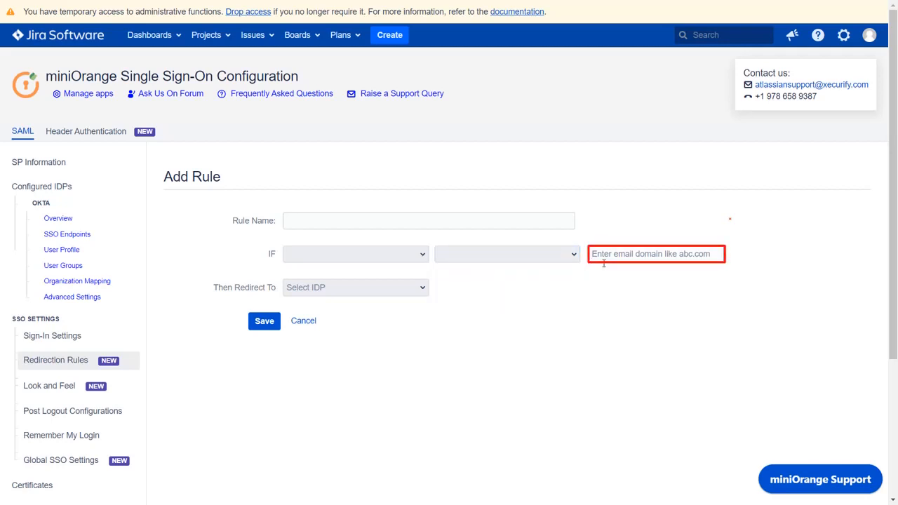
left_click(353, 286)
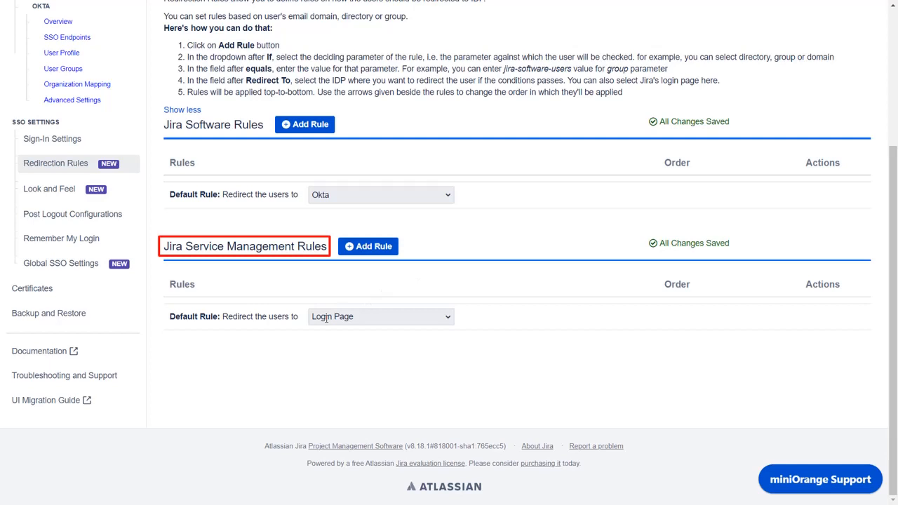
List the Service Management default redirect choices: Okta, Login Page or Redirect to a URL.
left_click(380, 317)
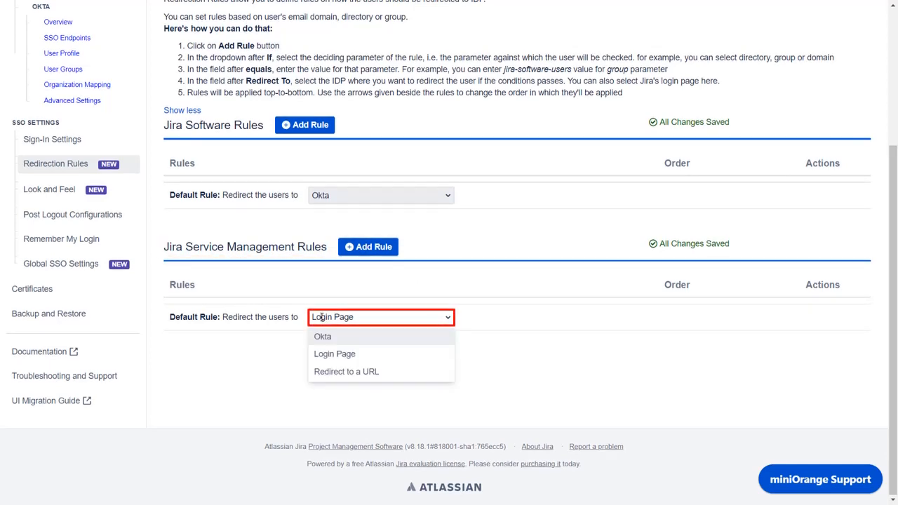
mouse_move(322, 337)
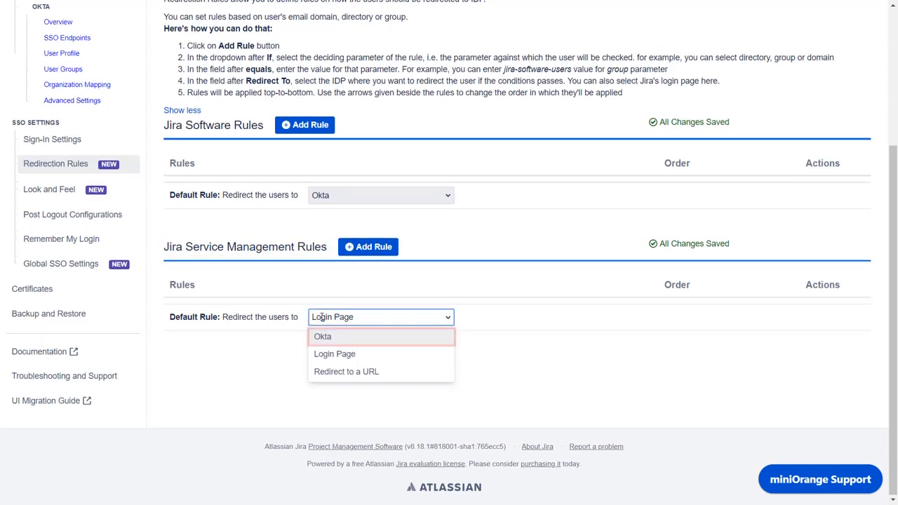
mouse_move(333, 354)
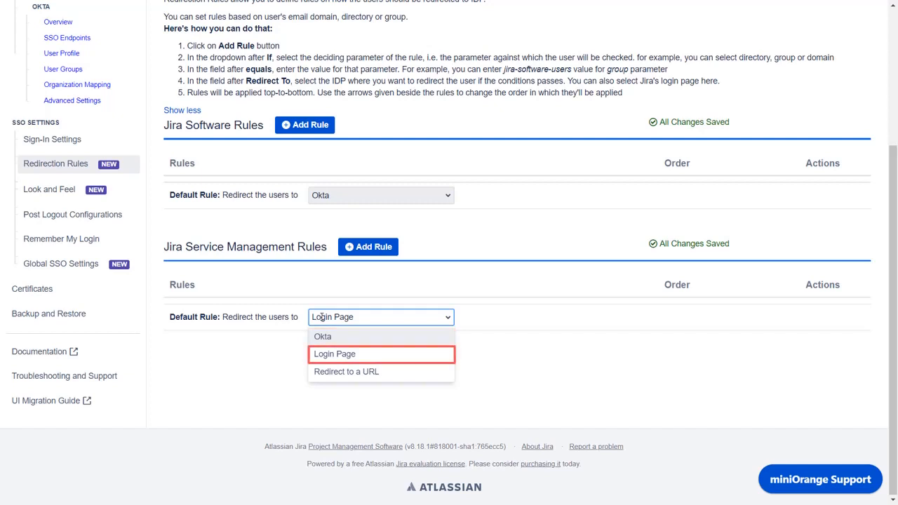
mouse_move(347, 370)
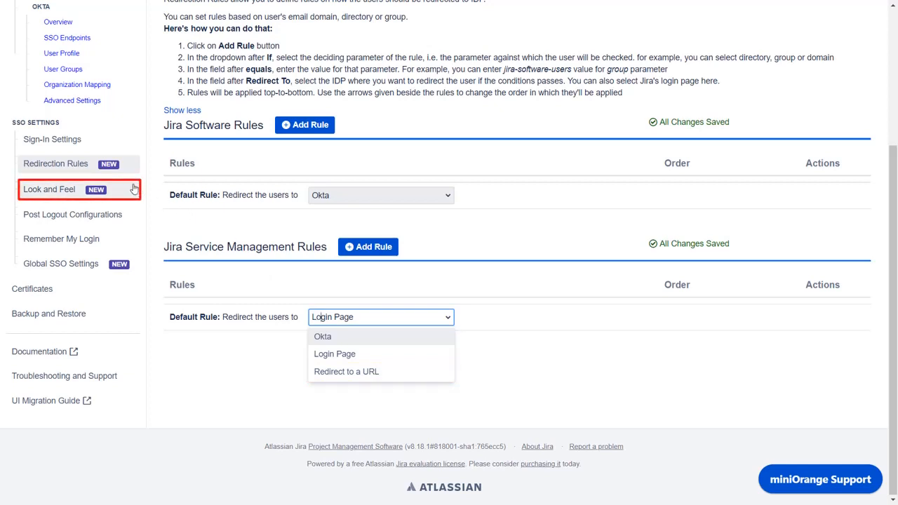
In Look and Feel, keep Show Login Buttons on after toggling it, with button text 'Okta Login'.
left_click(49, 188)
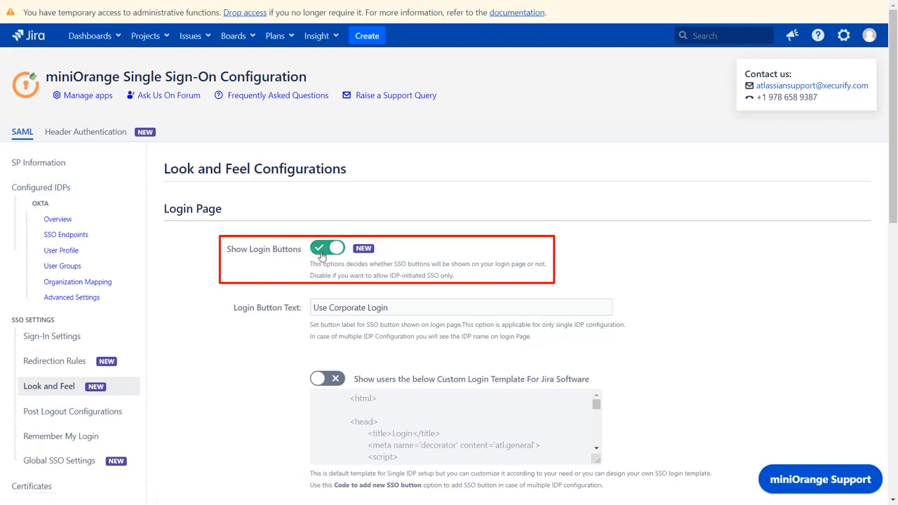
left_click(328, 247)
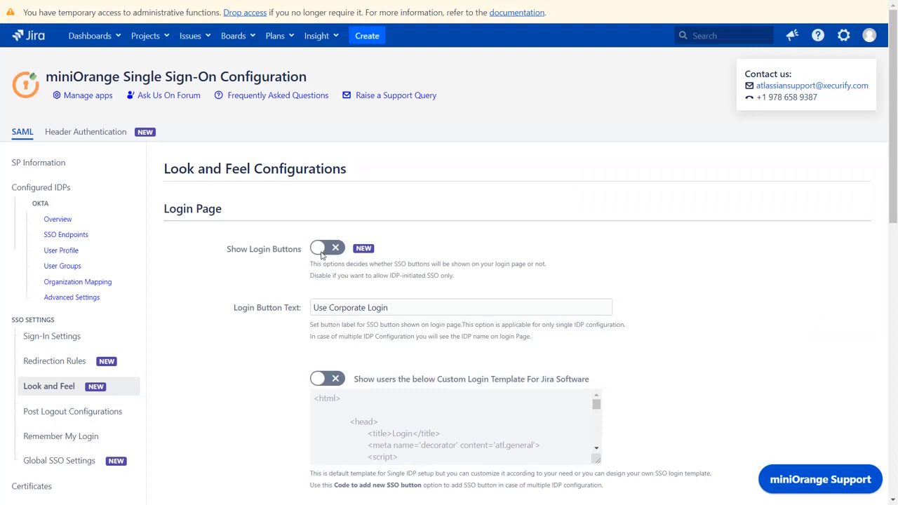
left_click(327, 247)
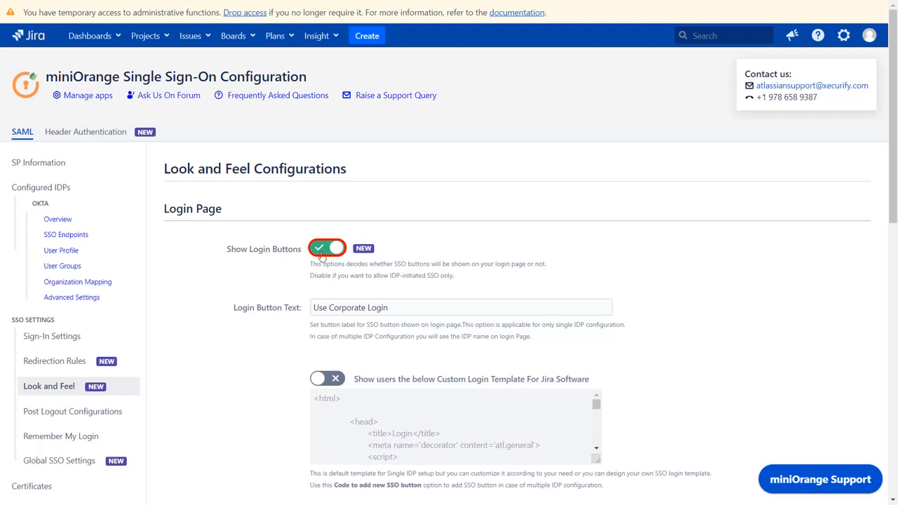
left_click(460, 307)
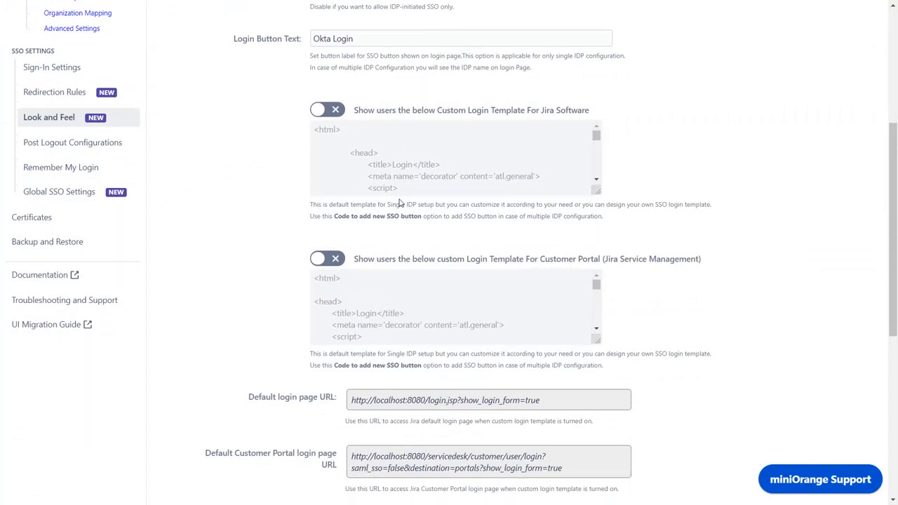
Enable the custom login template for the Customer Portal (Jira Service Management).
left_click(327, 258)
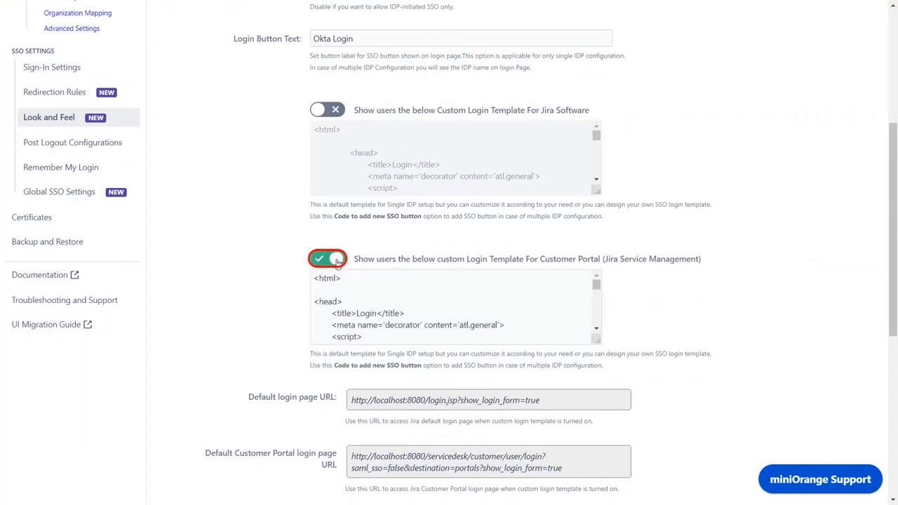
left_click(327, 258)
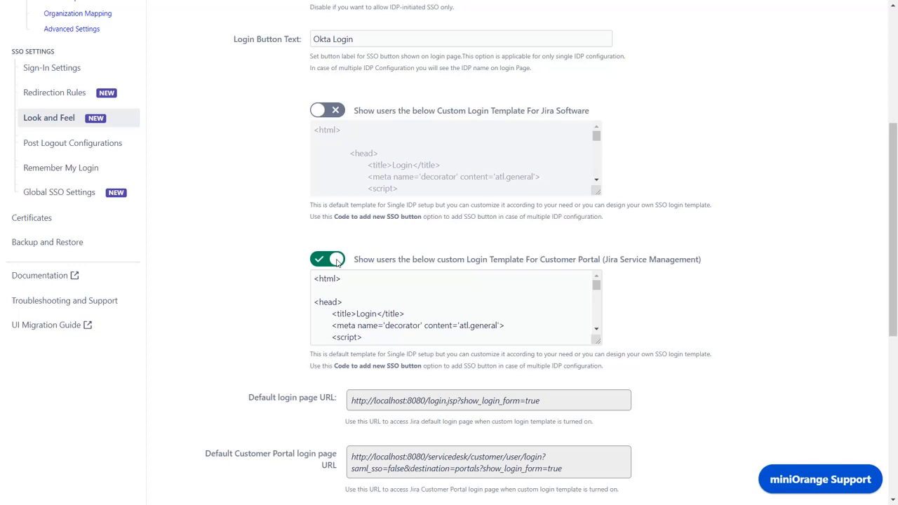
scroll("down", 3)
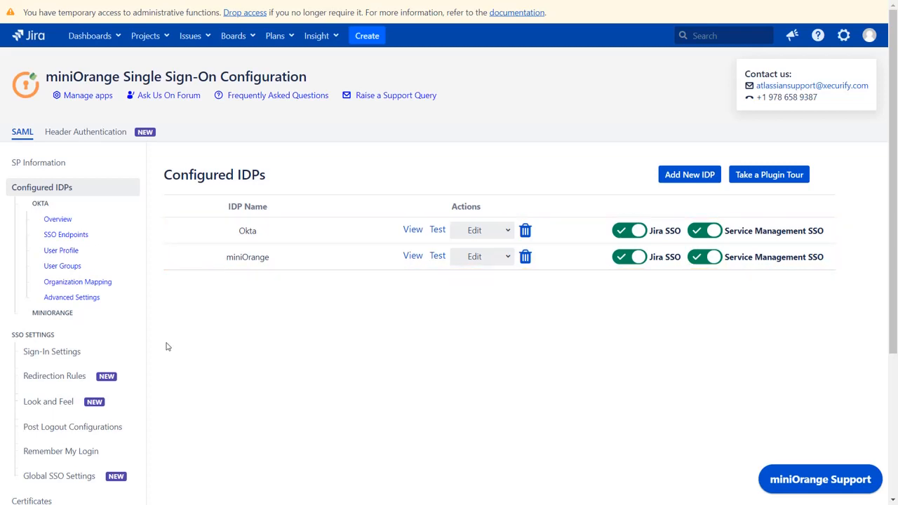
mouse_move(153, 334)
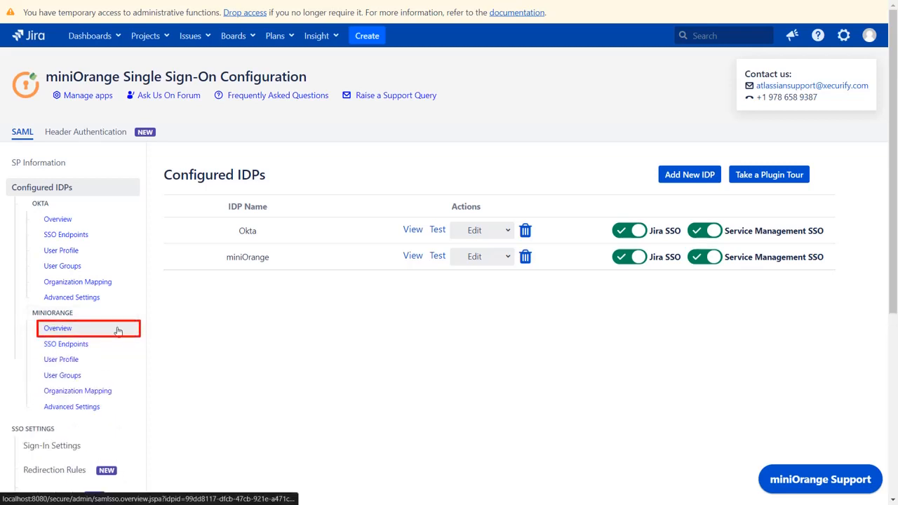
View the miniOrange IdP Overview to note its IDP ID.
left_click(57, 329)
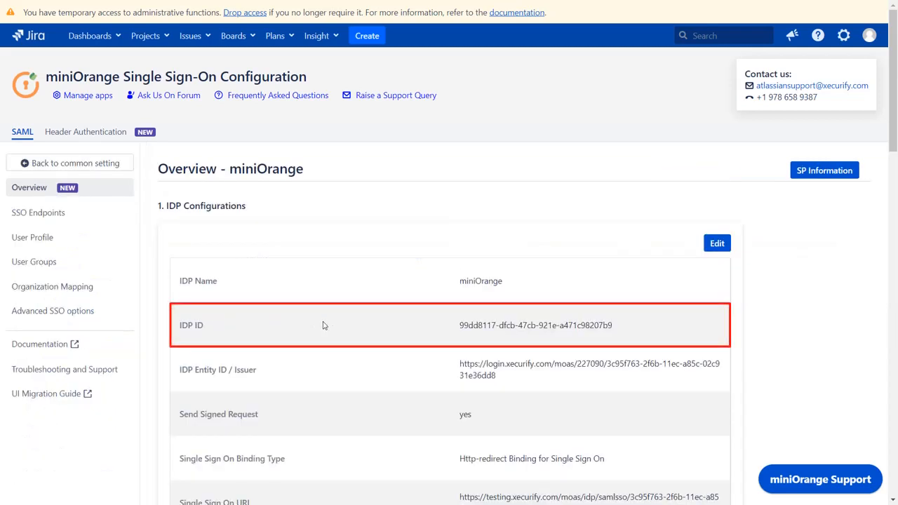
mouse_move(403, 326)
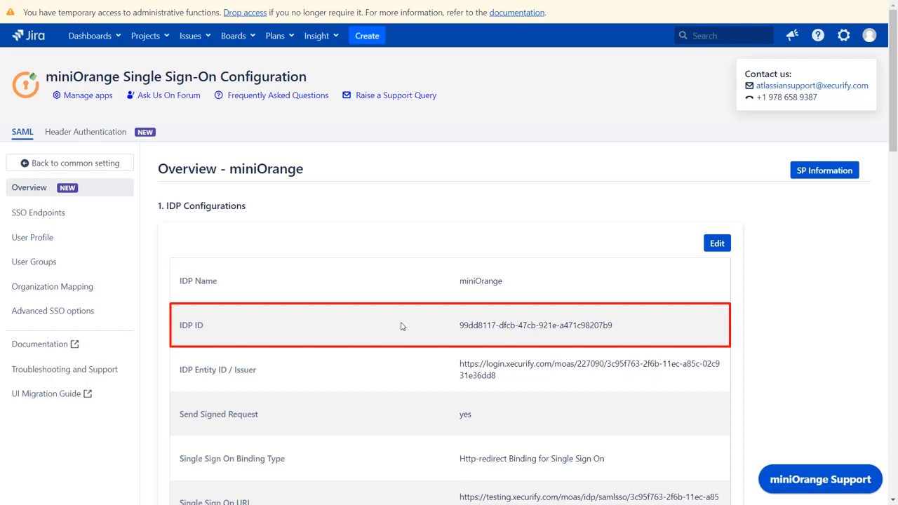
mouse_move(454, 326)
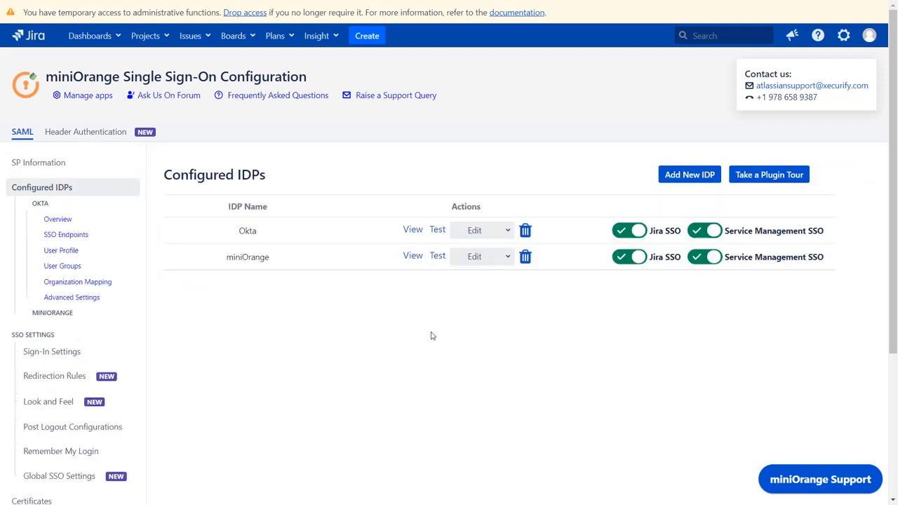
Insert a Single Sign-On button with the miniOrange IDP ID into the Customer Portal template and save.
left_click(48, 401)
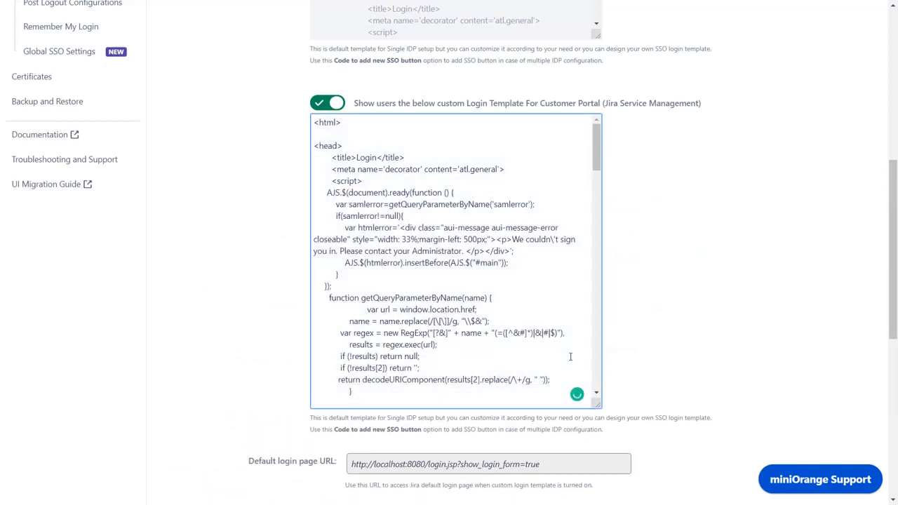
scroll("down", 3)
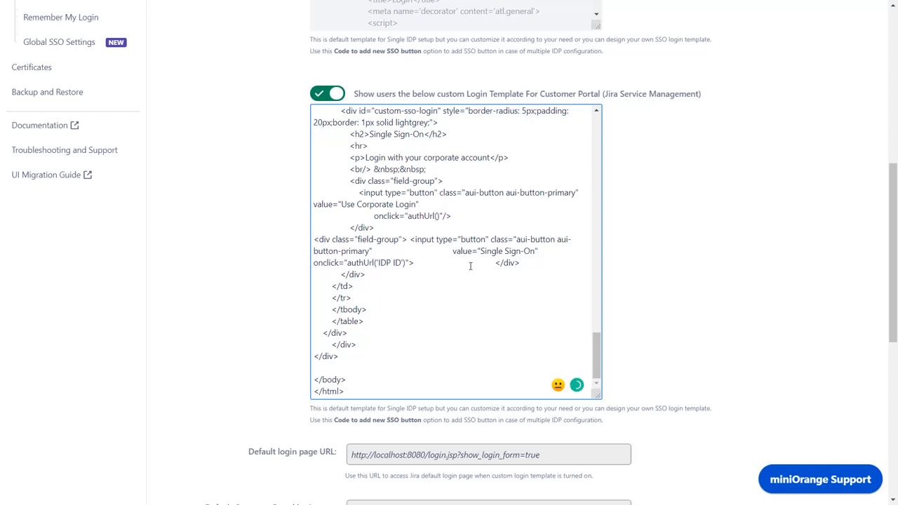
double_click(362, 262)
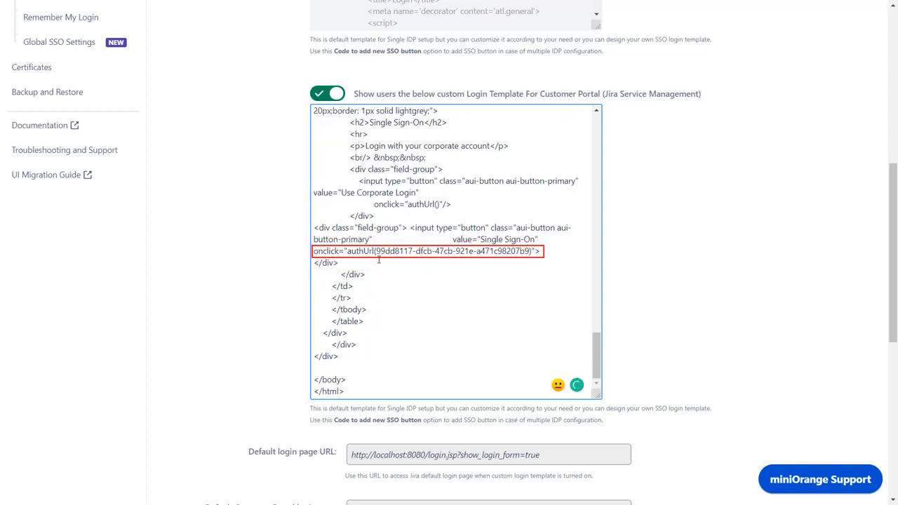
left_click(379, 261)
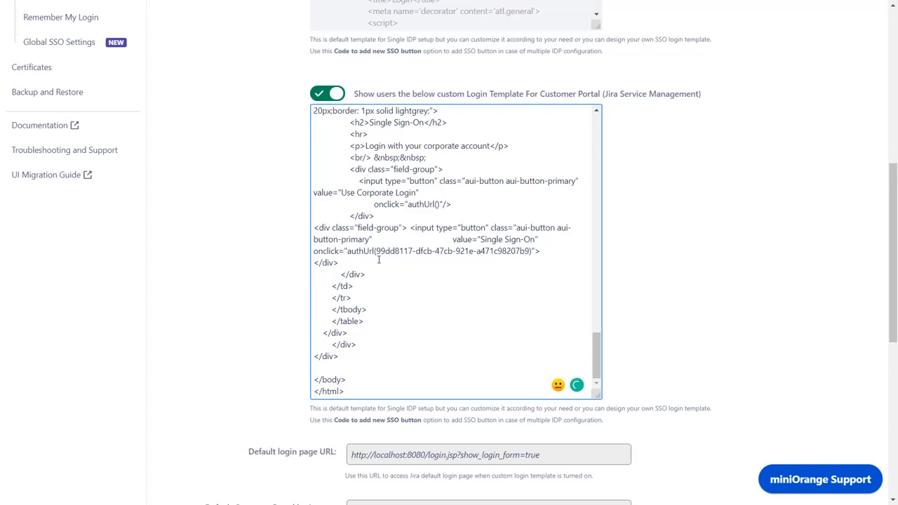
double_click(495, 239)
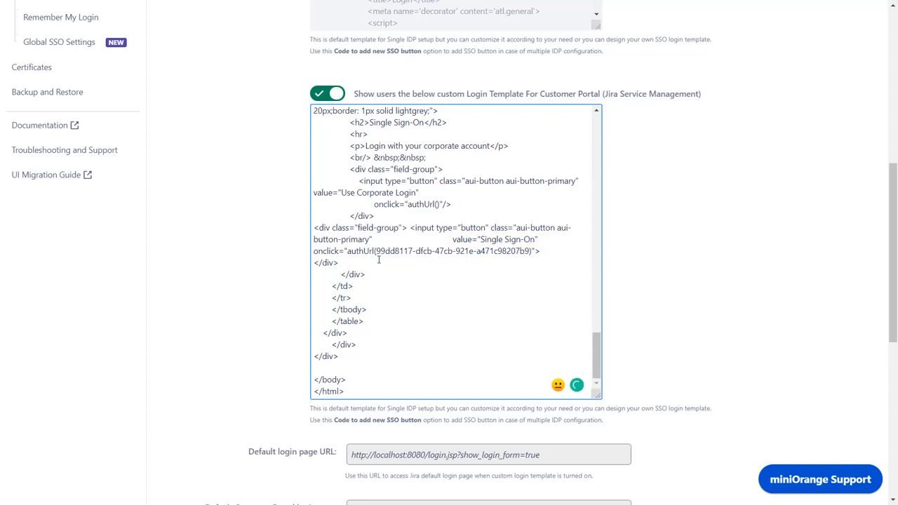
scroll("down", 3)
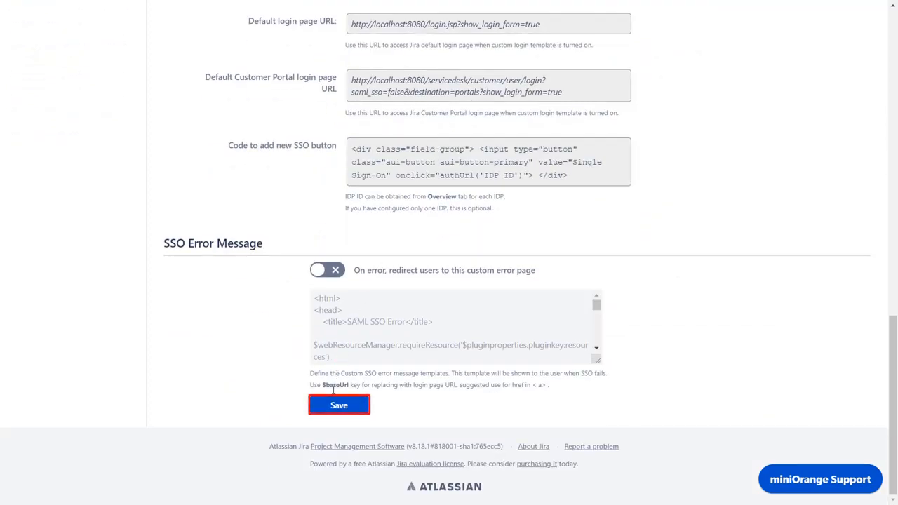
left_click(340, 404)
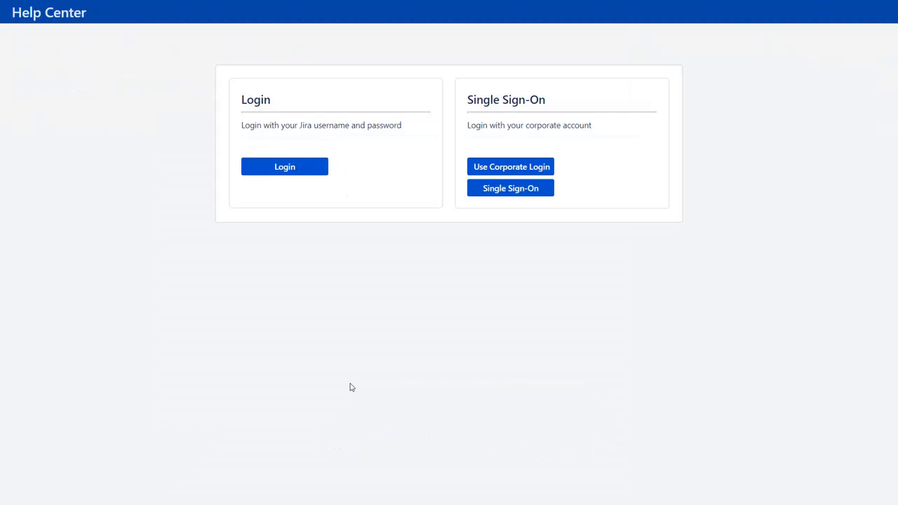